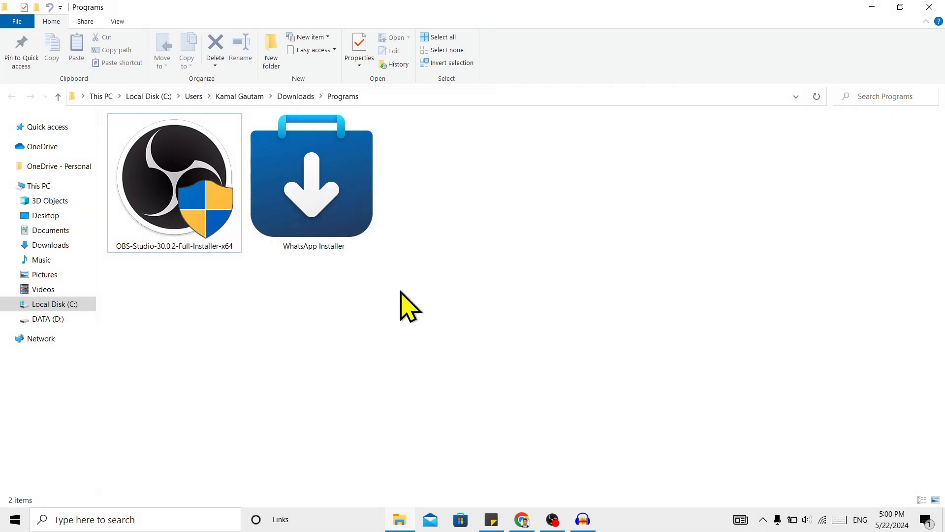
mouse_move(341, 196)
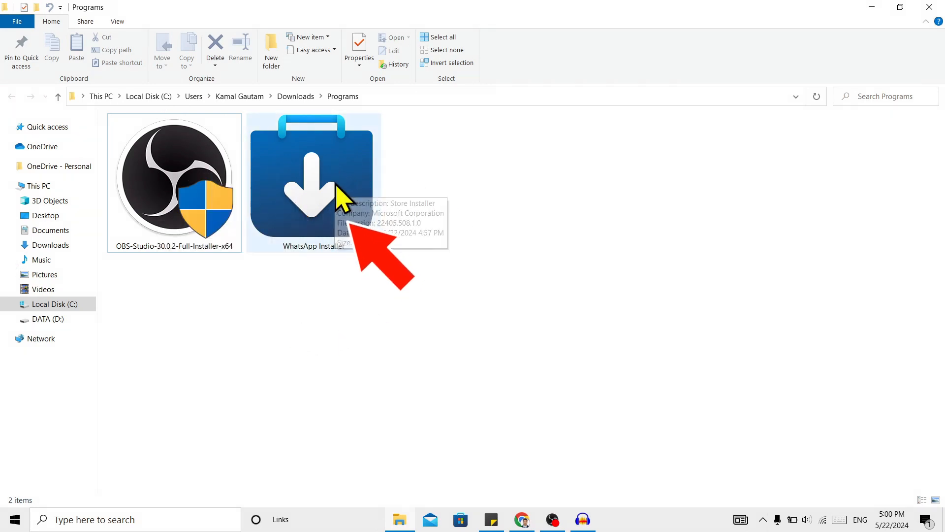
Select the WhatsApp Installer file in Downloads > Programs and start launching it.
click(314, 181)
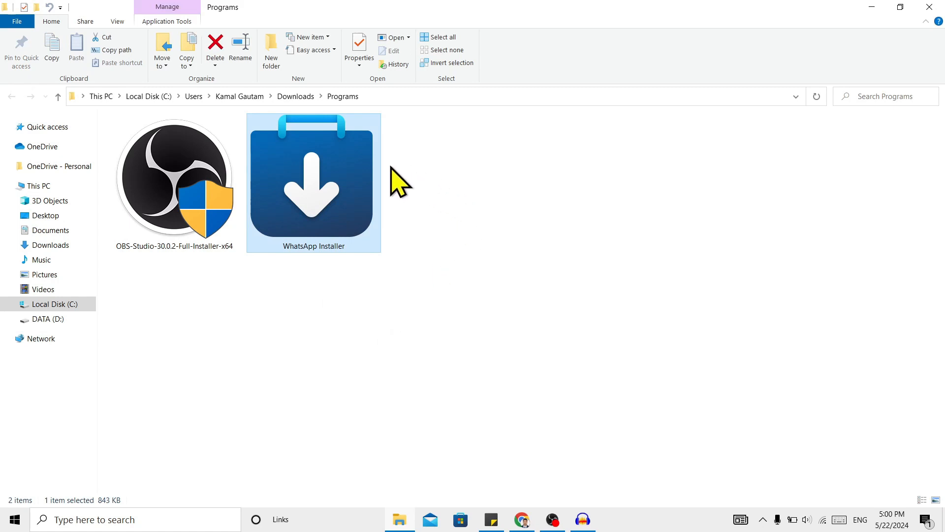
click(530, 338)
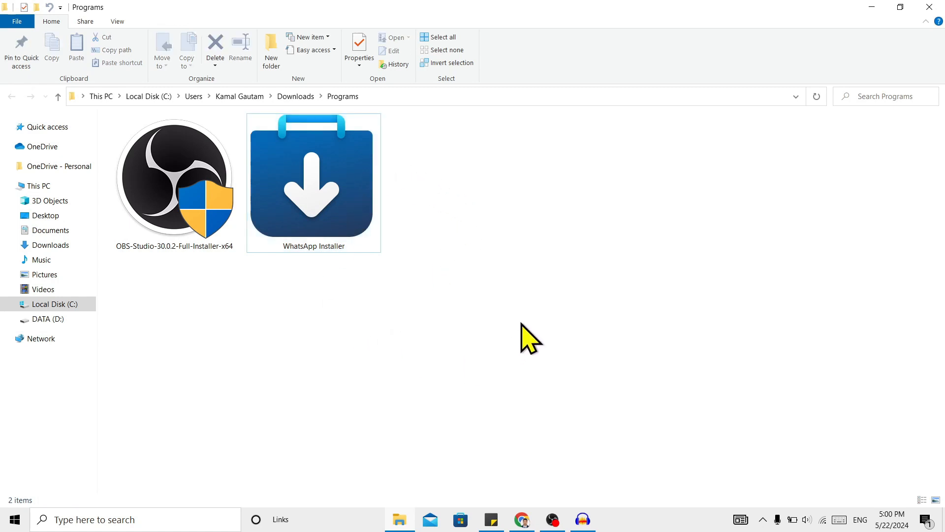
click(314, 182)
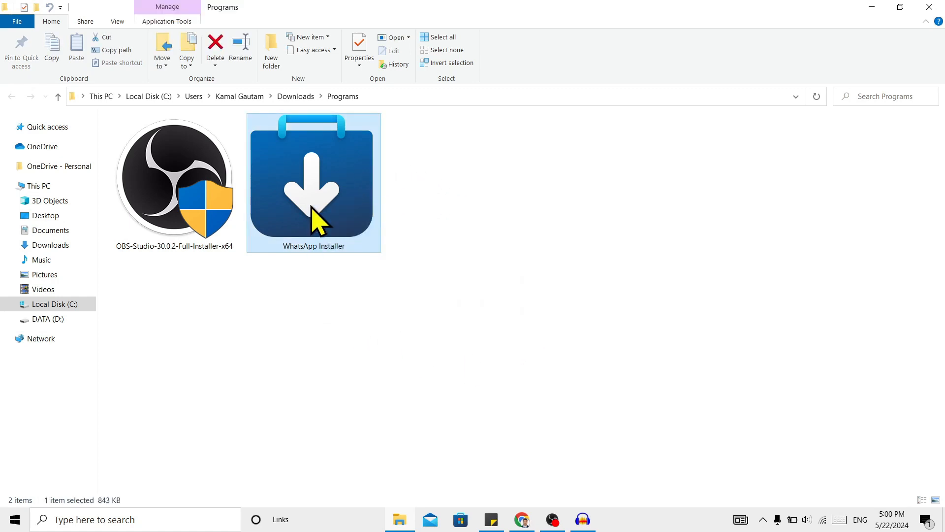
click(375, 389)
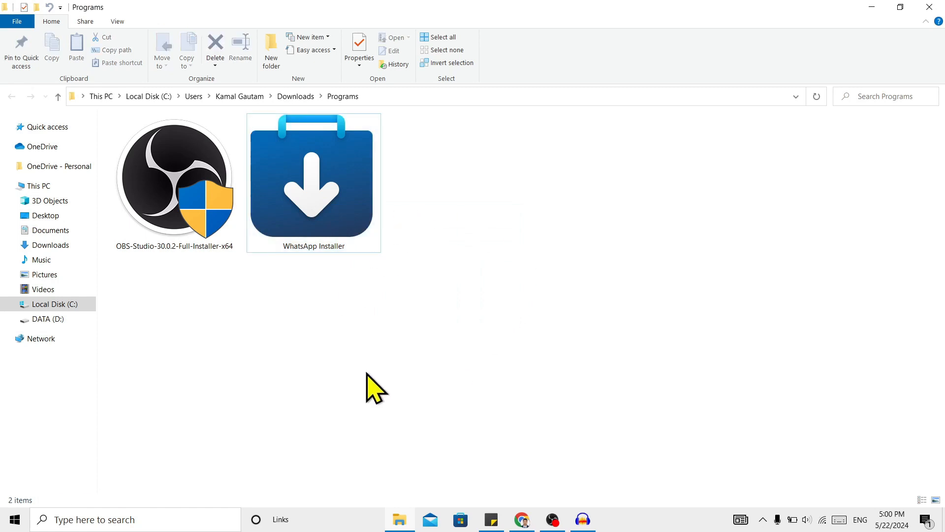
click(313, 181)
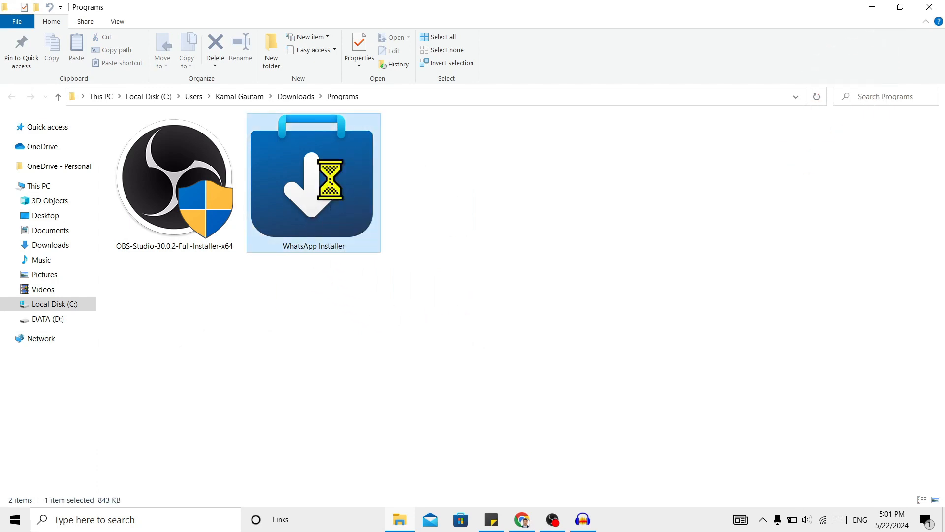
Run the WhatsApp Installer as administrator, starting the Microsoft Store download.
right_click(313, 181)
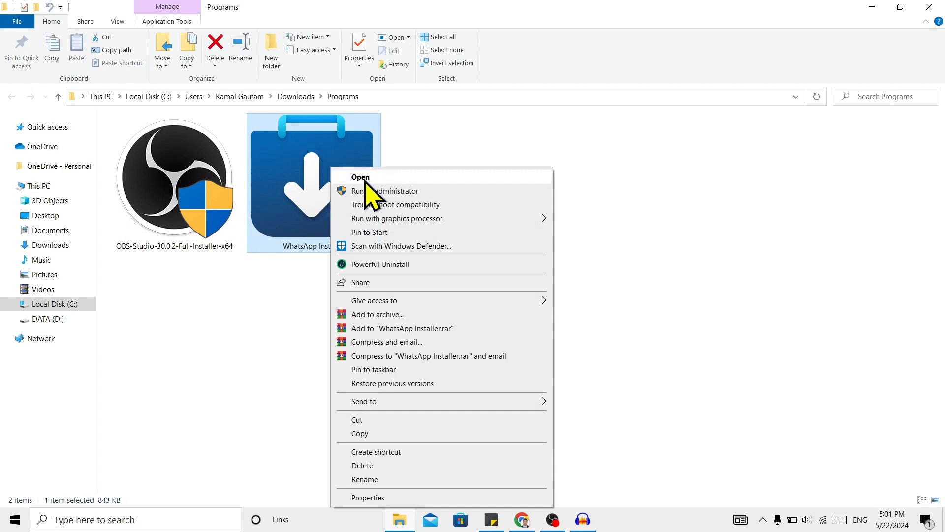
mouse_move(369, 196)
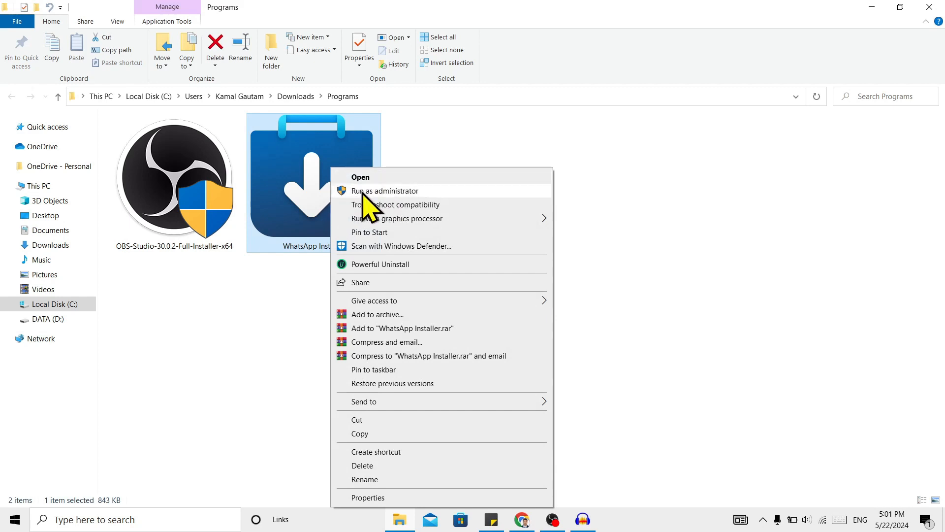
mouse_move(428, 208)
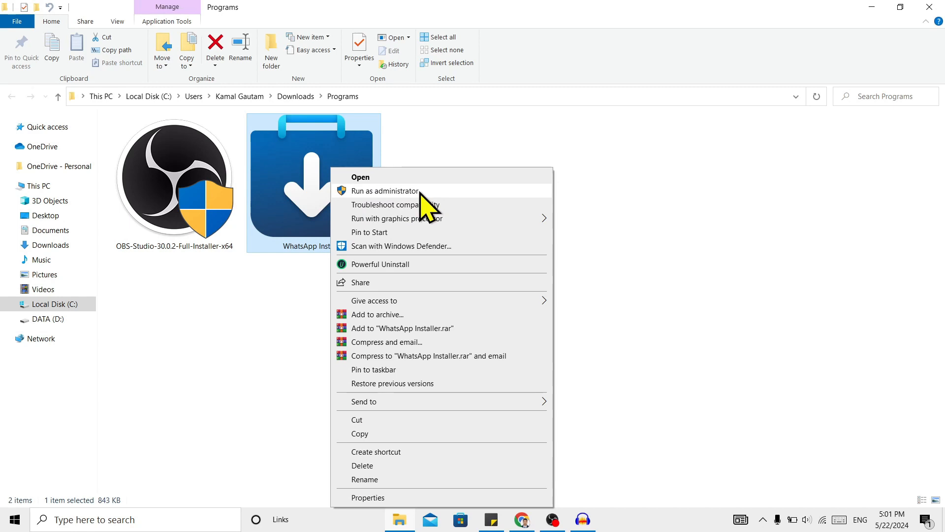
click(360, 177)
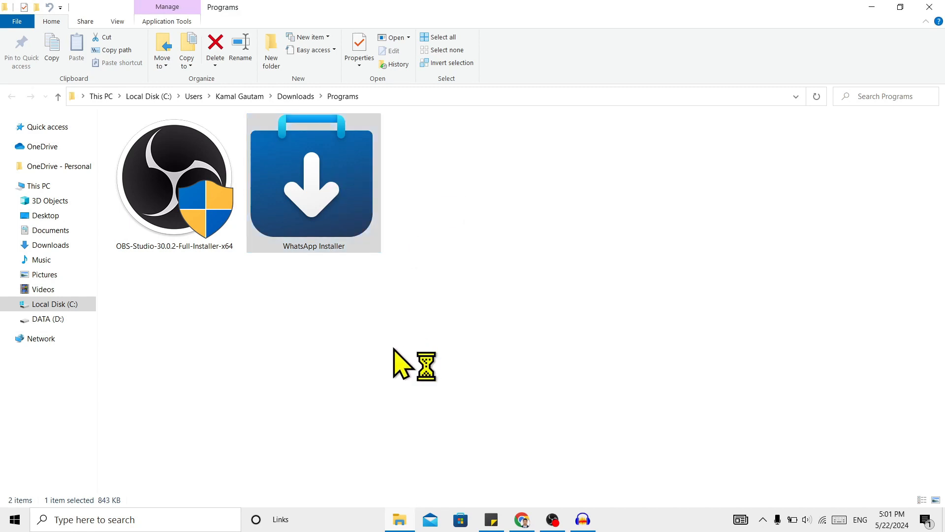
double_click(313, 181)
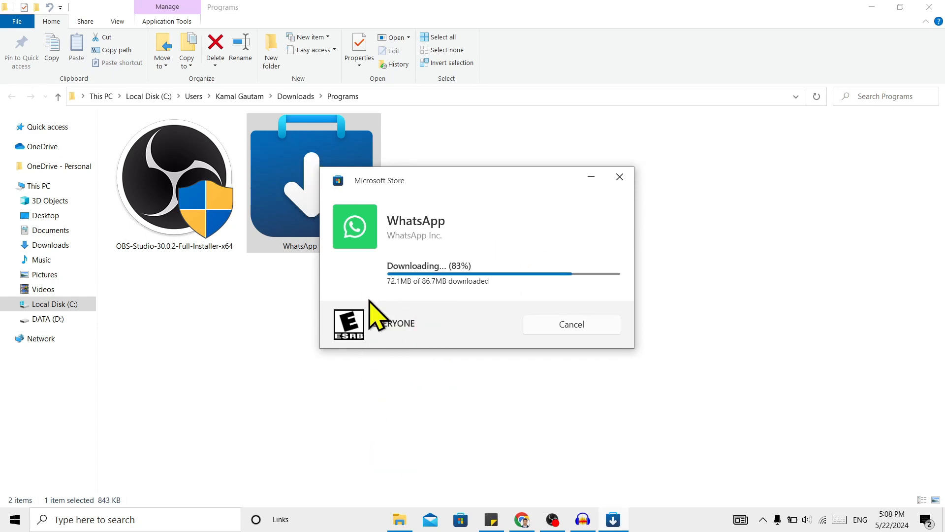
mouse_move(449, 241)
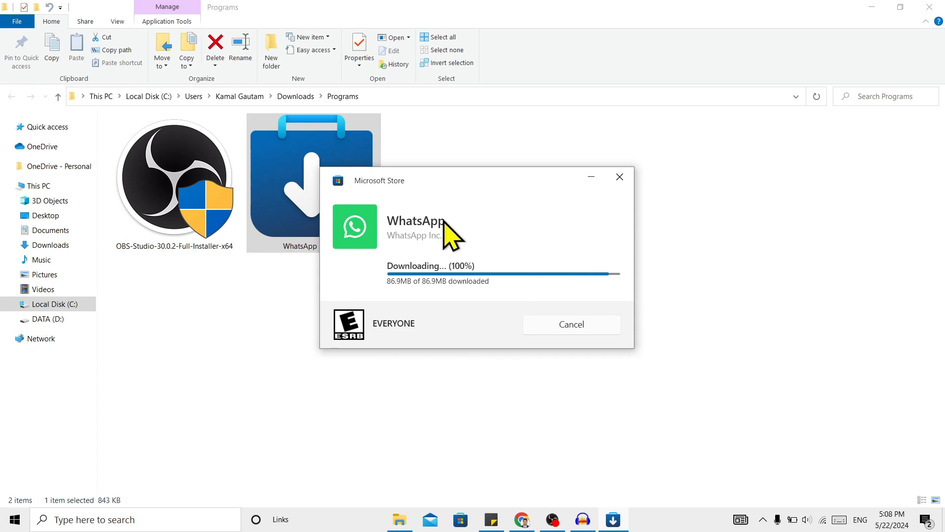
mouse_move(506, 184)
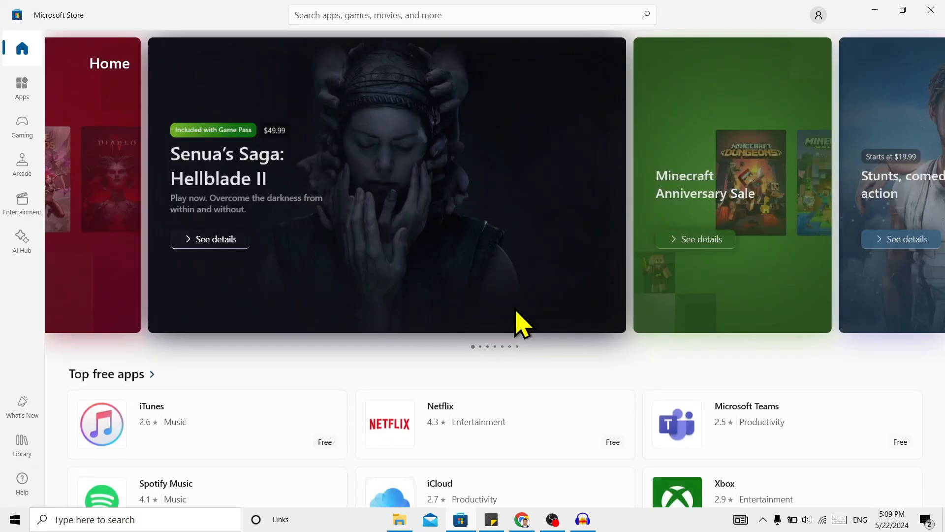
Search the Store for 'whatsa' and launch the installed WhatsApp to its welcome screen.
text(whatsapp)
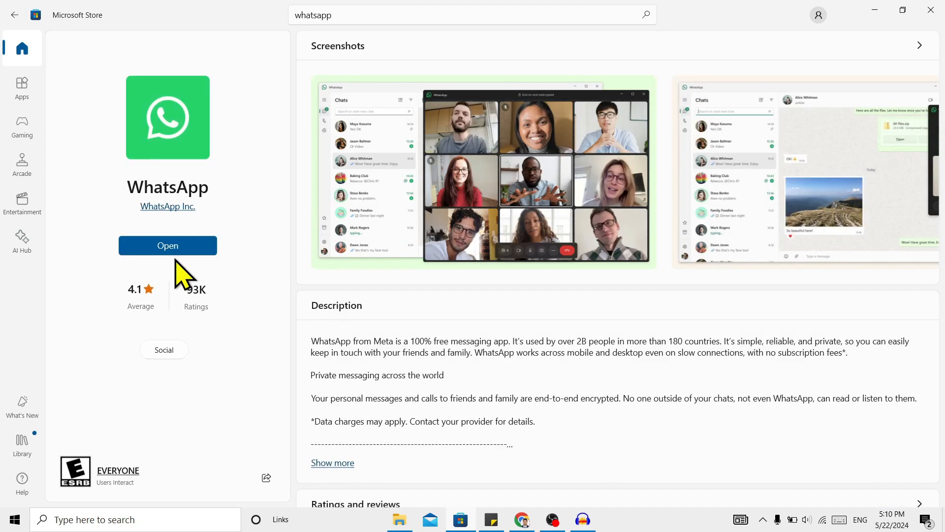
click(168, 246)
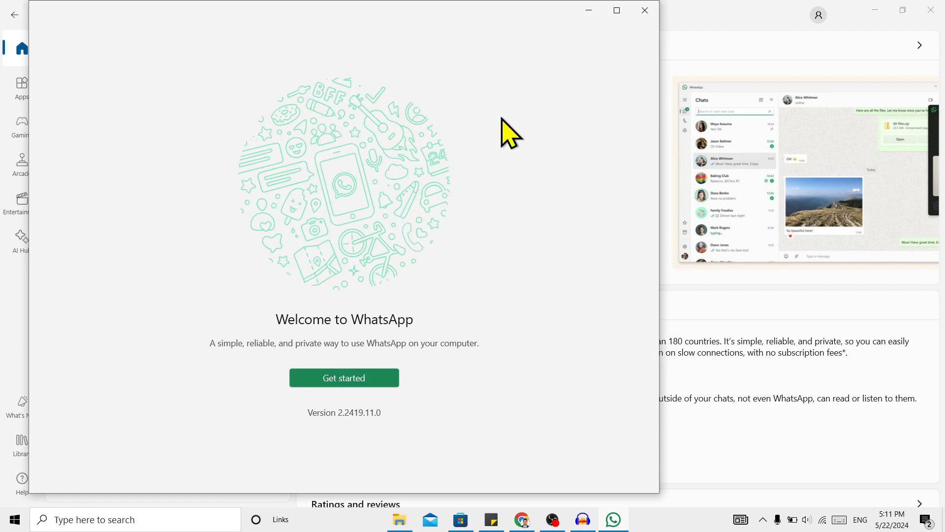
mouse_move(416, 27)
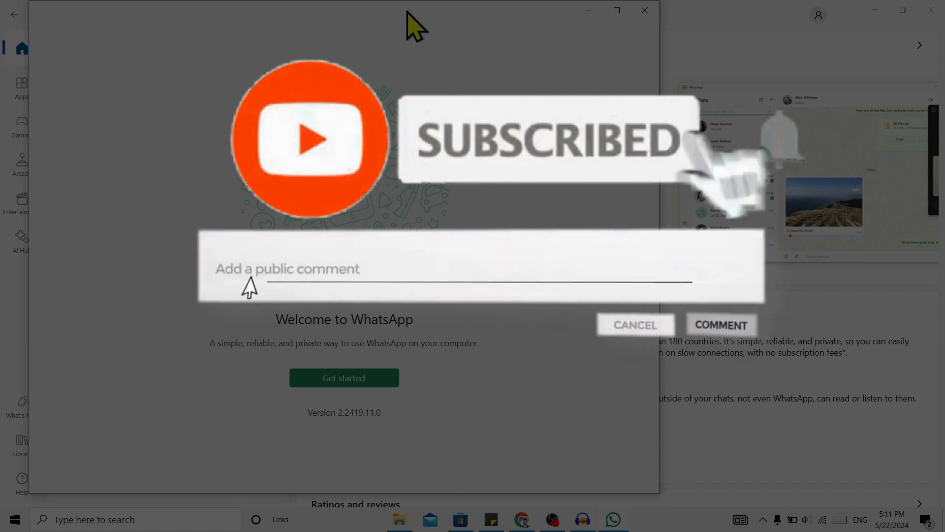
text(Leave a co)
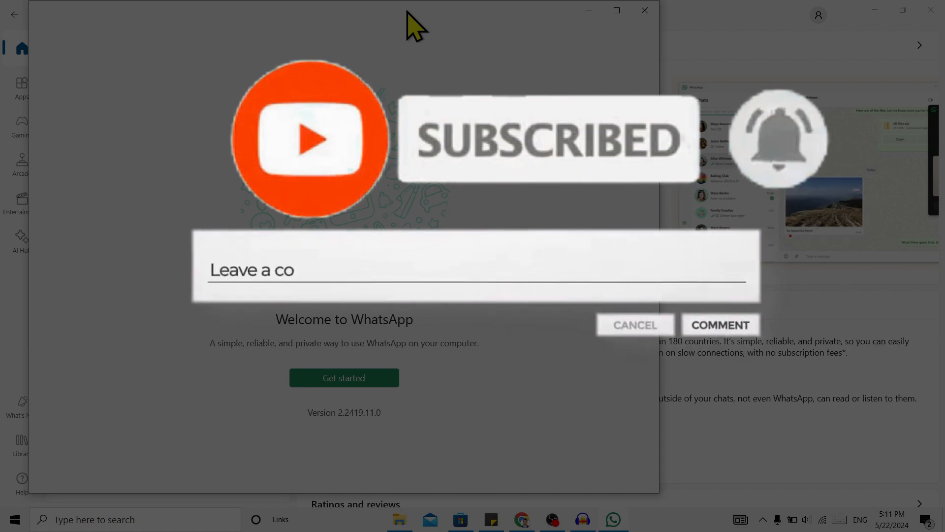